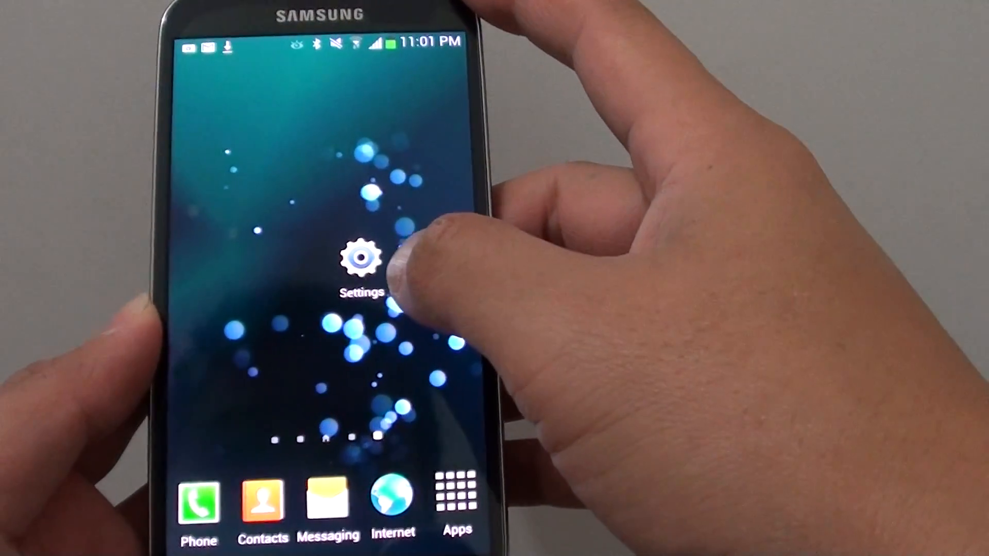
Step: Open Settings and go to the Bluetooth page under Connections
click(361, 259)
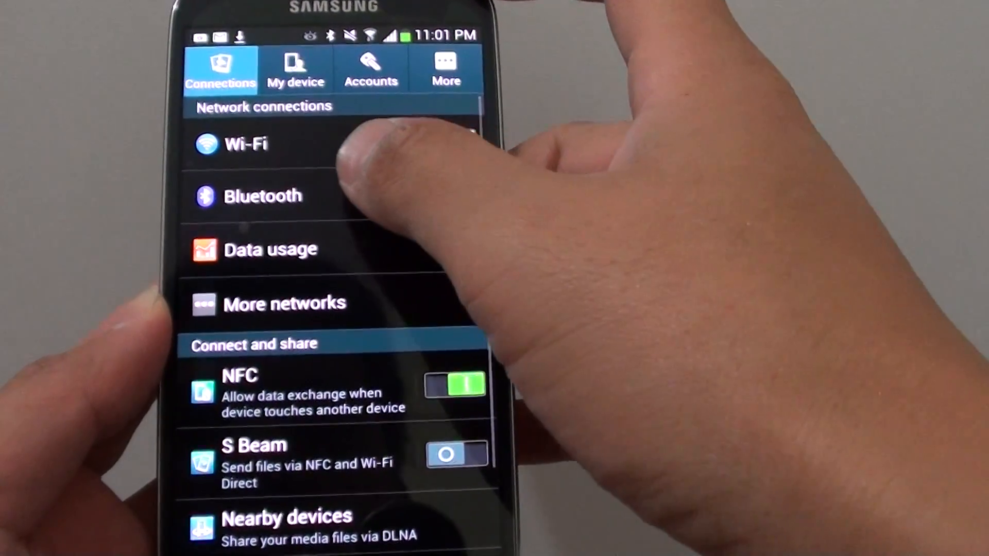
click(263, 196)
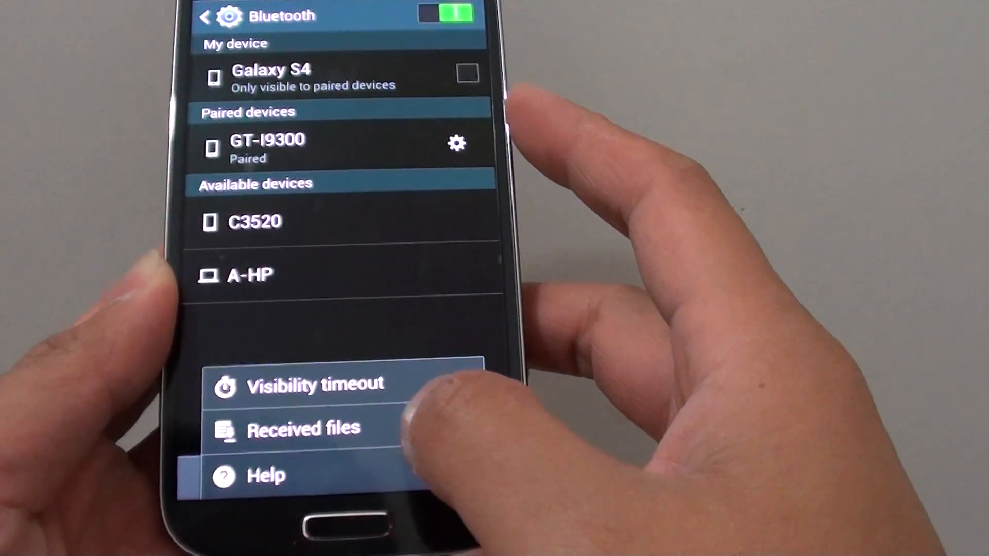
Step: View the two received JPG photos under Received files, then go back to Bluetooth
click(304, 429)
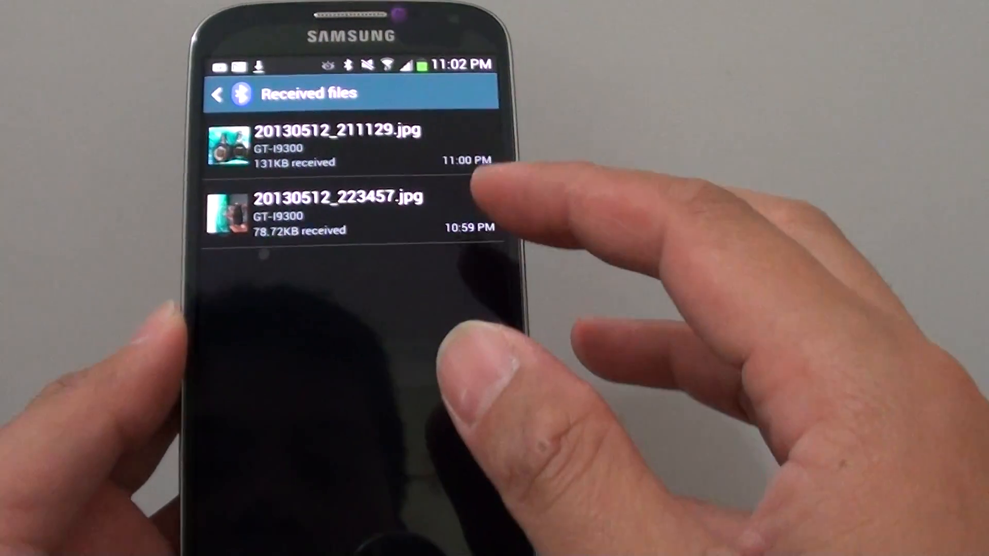
click(217, 93)
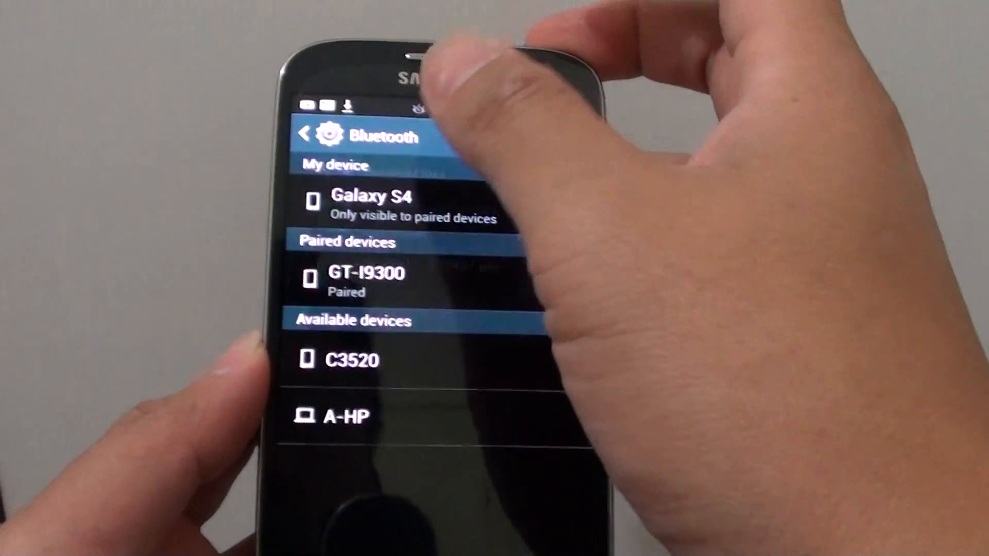